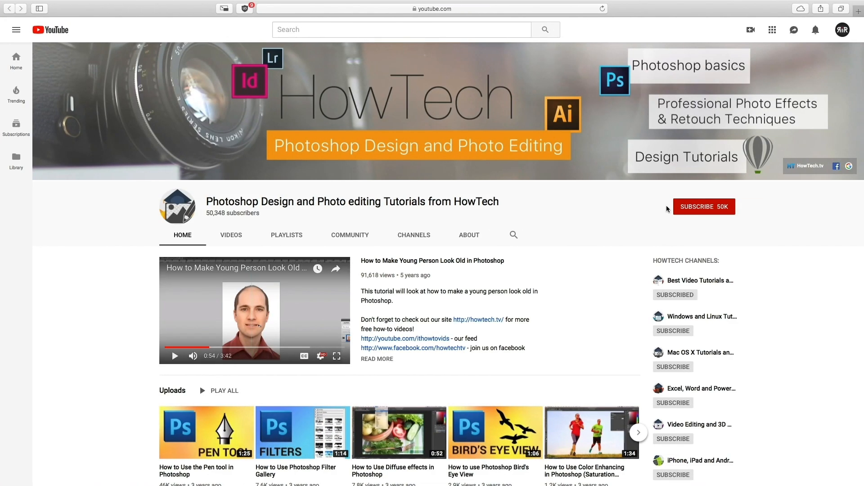
# Step: Drag a large elliptical selection over the sky, mountains, city and lake
pyautogui.click(704, 207)
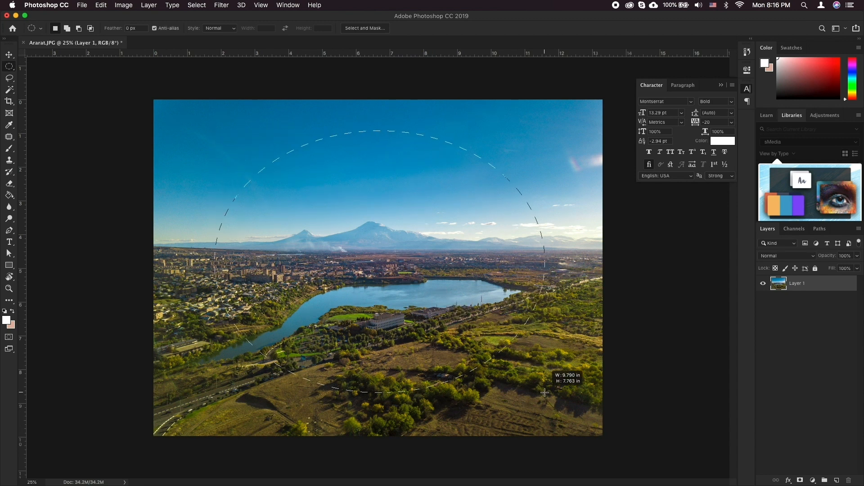
pyautogui.moveTo(546, 393); pyautogui.dragTo(286, 191)
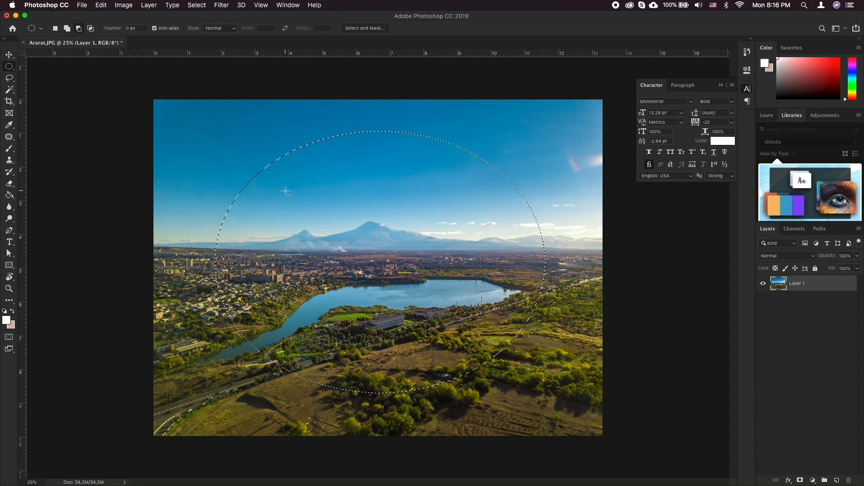
pyautogui.moveTo(277, 181)
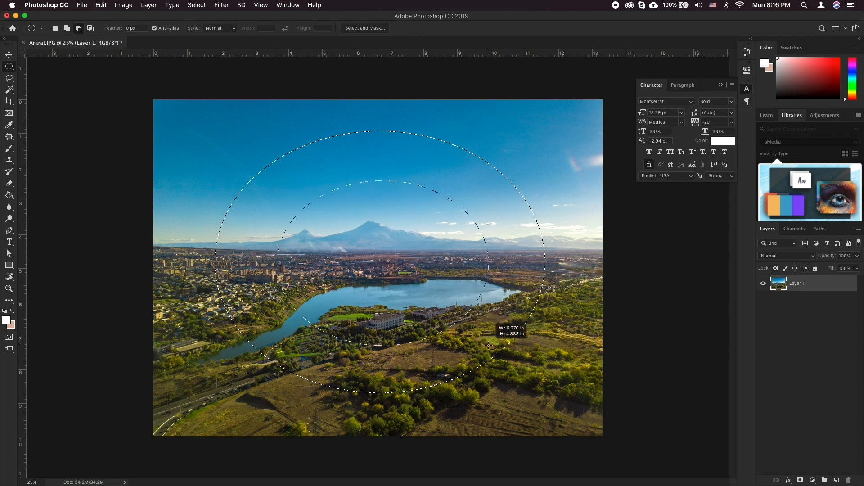
# Step: Add a second ellipse, then drag a smaller overlapping ellipse over the mountains
pyautogui.moveTo(488, 345); pyautogui.dragTo(484, 347)
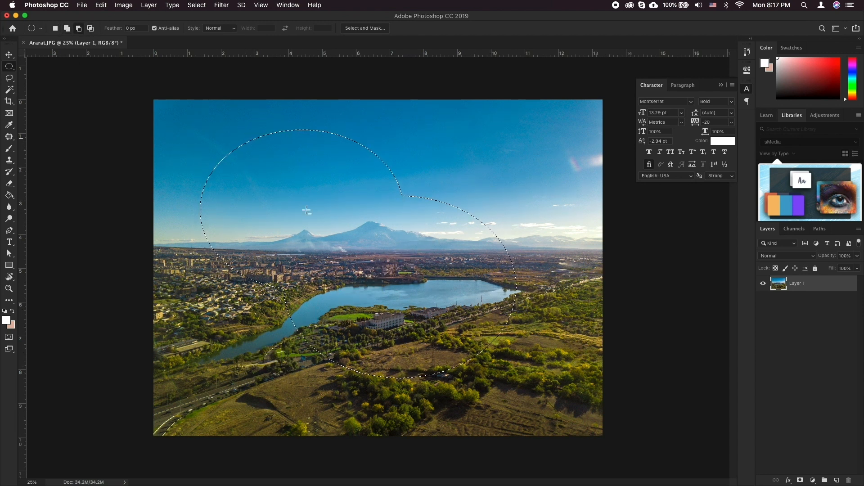
pyautogui.moveTo(284, 197); pyautogui.dragTo(405, 287)
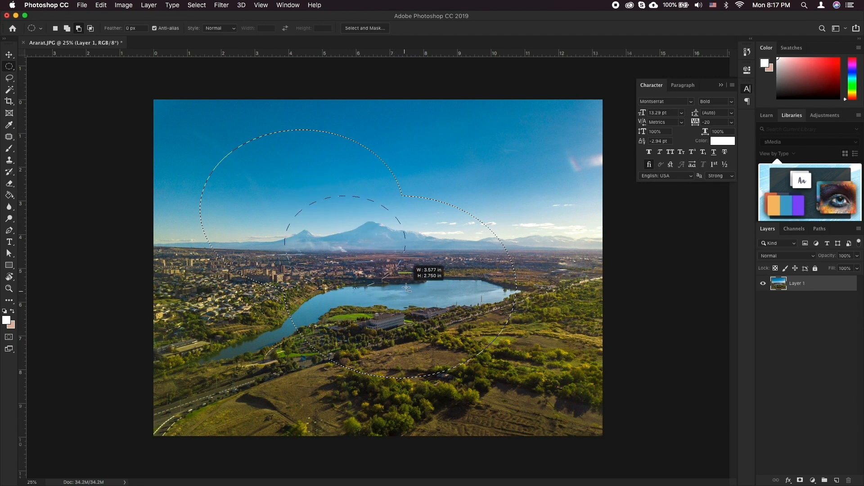